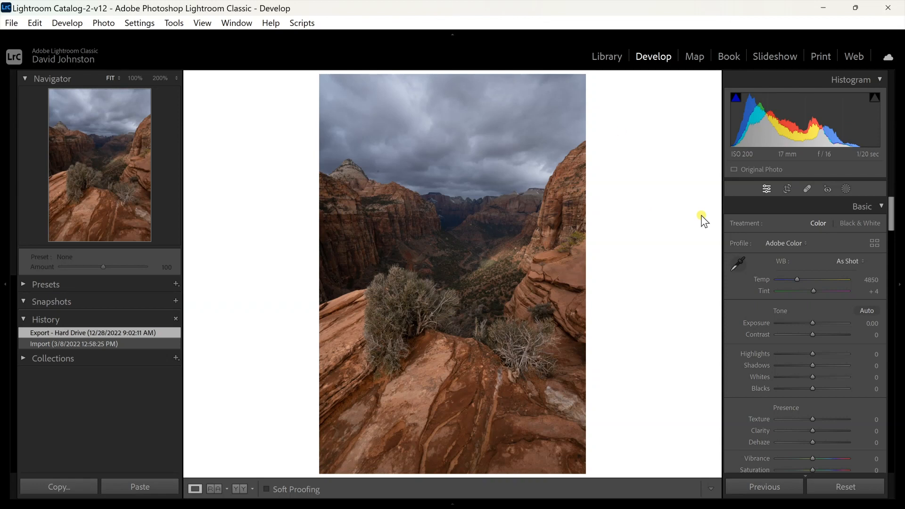
mouse_move(499, 396)
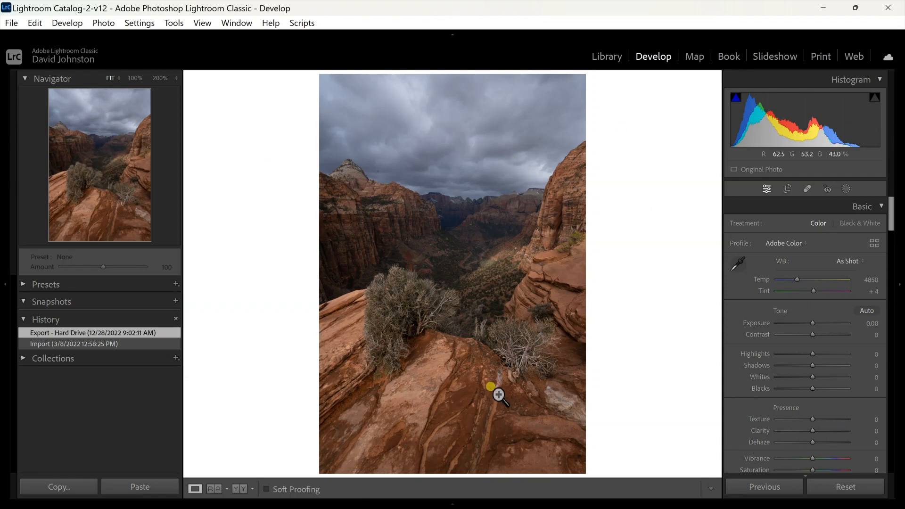
mouse_move(628, 218)
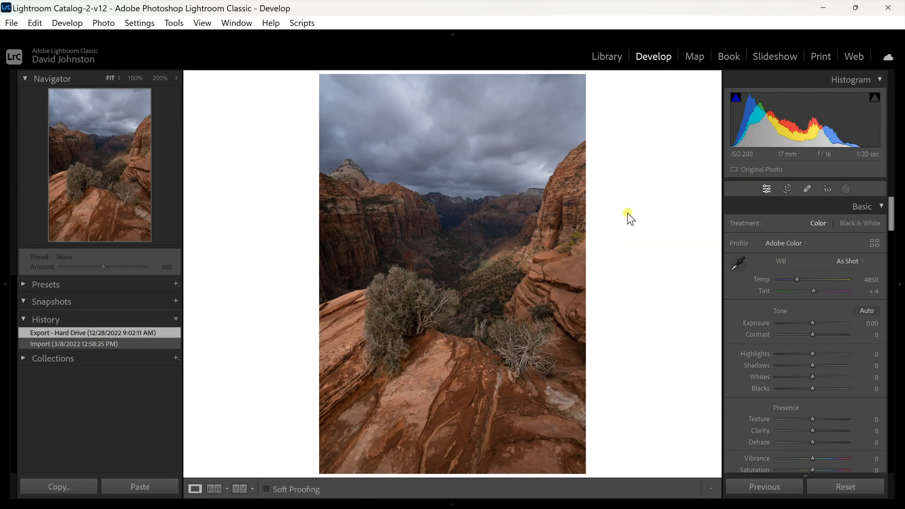
mouse_move(744, 208)
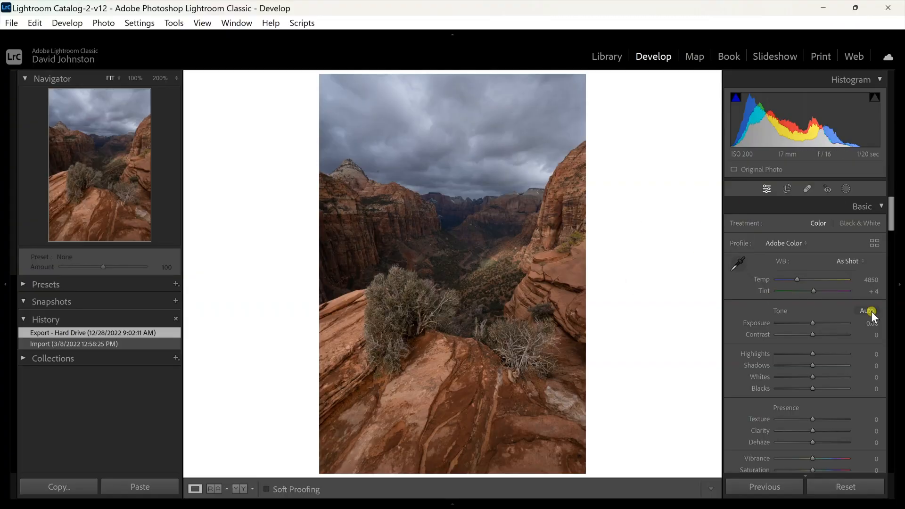
Step: Scroll down the Develop panels to bring the Tone Curve panel into view
scroll("down", 3)
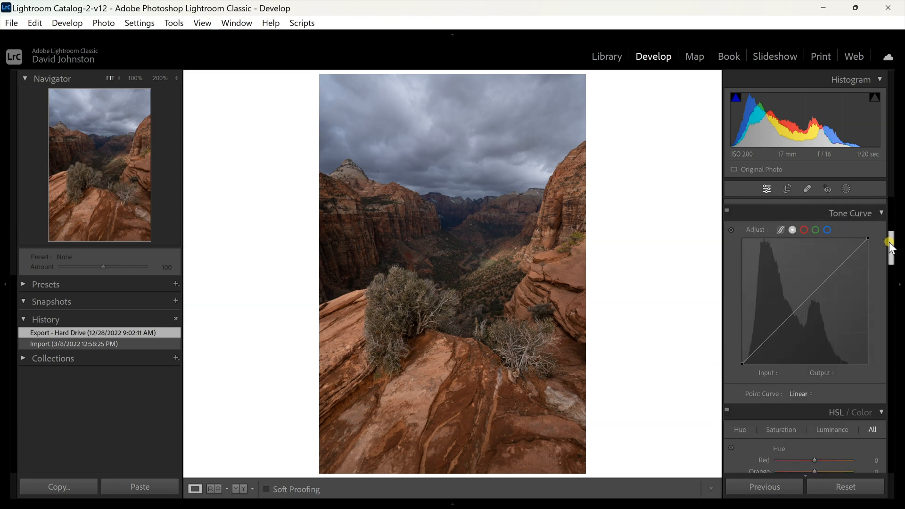
mouse_move(731, 230)
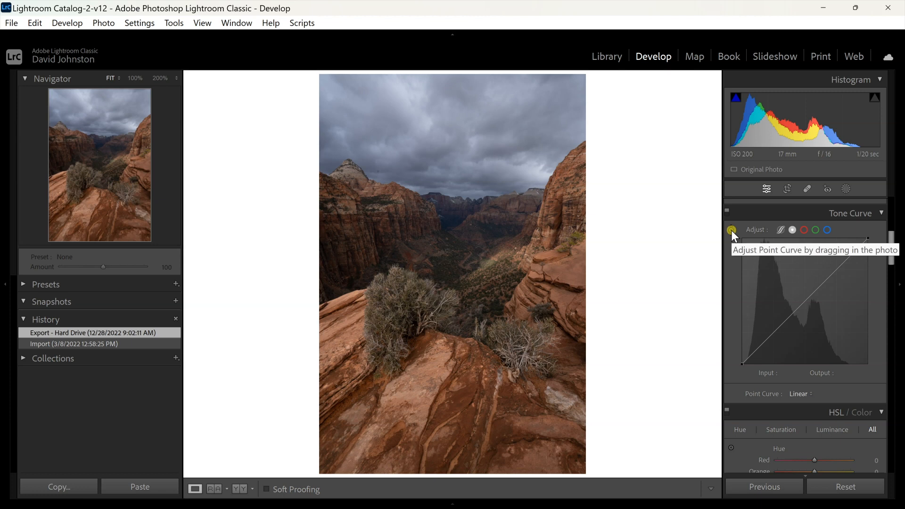
Step: Enable on-photo tone curve adjustment and brighten the canyon rock midtones
left_click(732, 230)
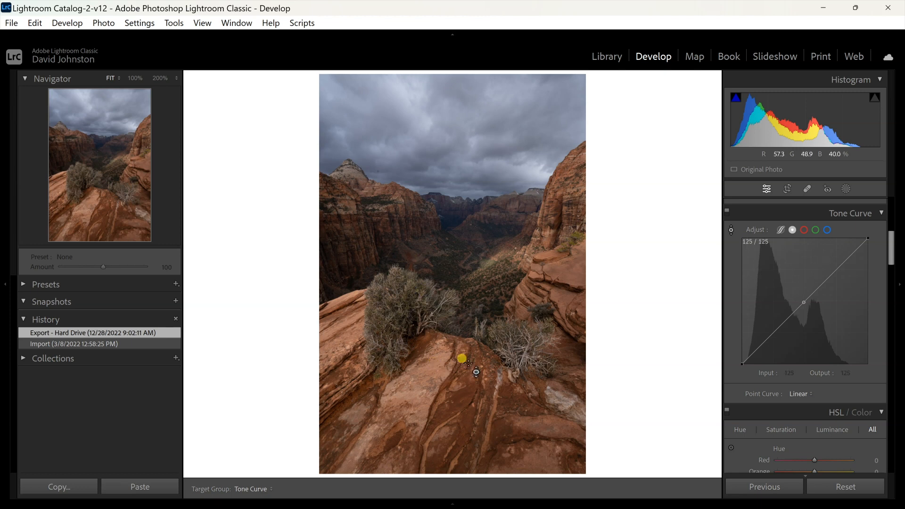
left_click_drag(461, 357, 485, 202)
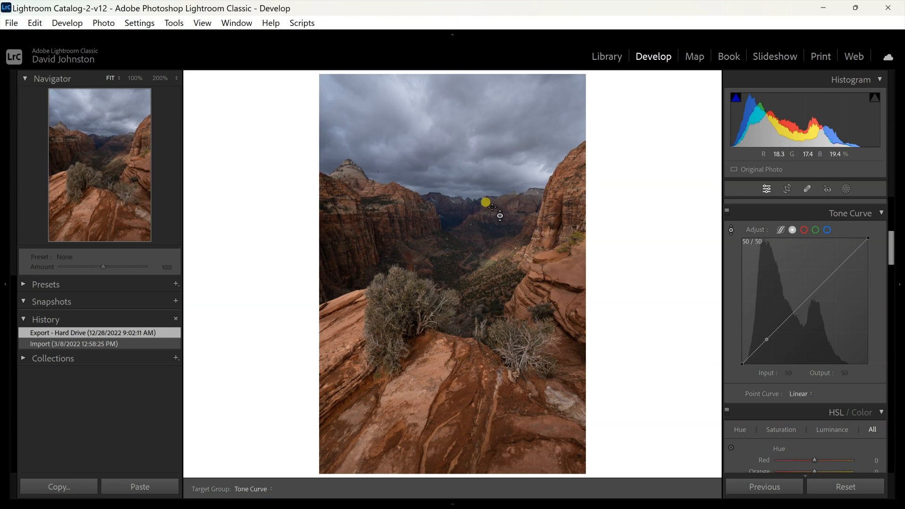
left_click_drag(490, 203, 504, 245)
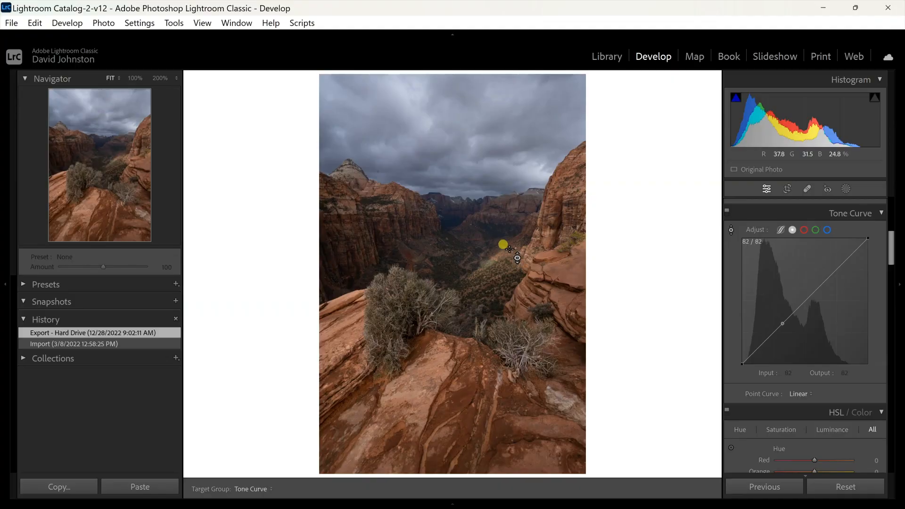
left_click_drag(503, 244, 496, 252)
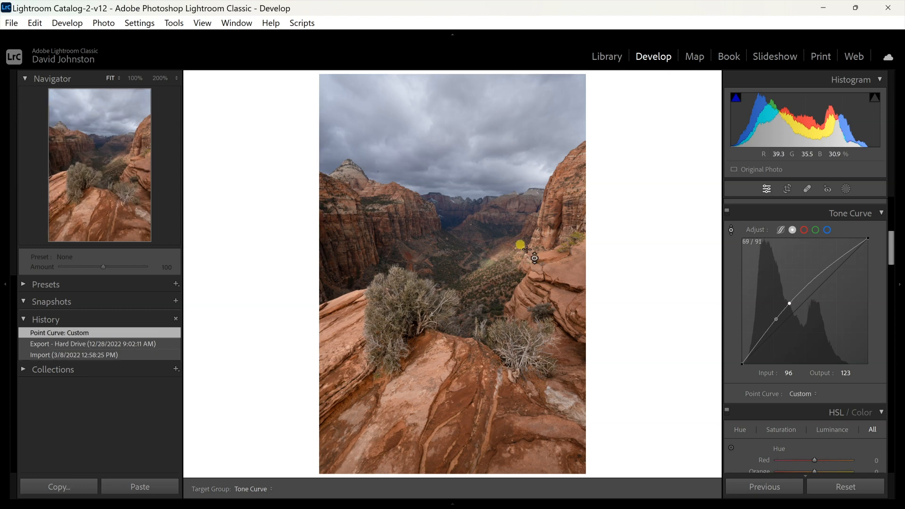
left_click_drag(525, 249, 500, 234)
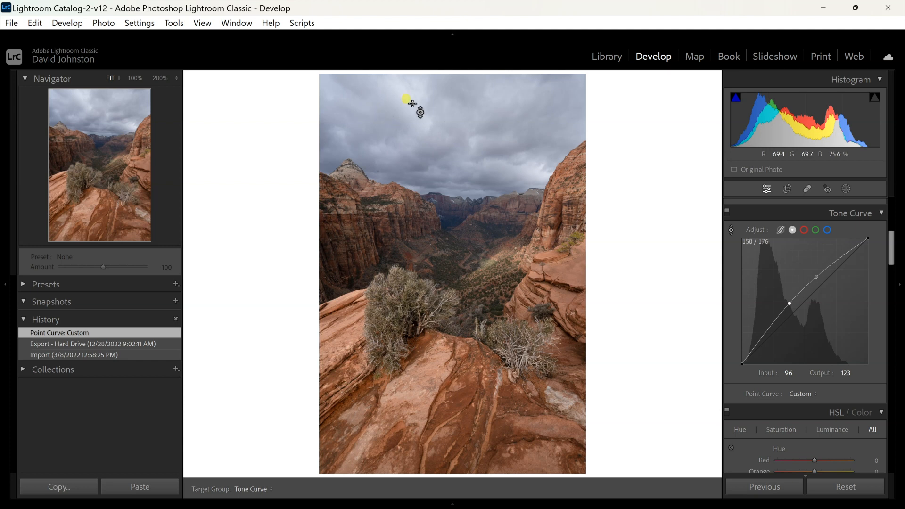
Step: Darken the bright sky slightly and lift the dark canyon shadows on the curve
left_click_drag(411, 106, 404, 91)
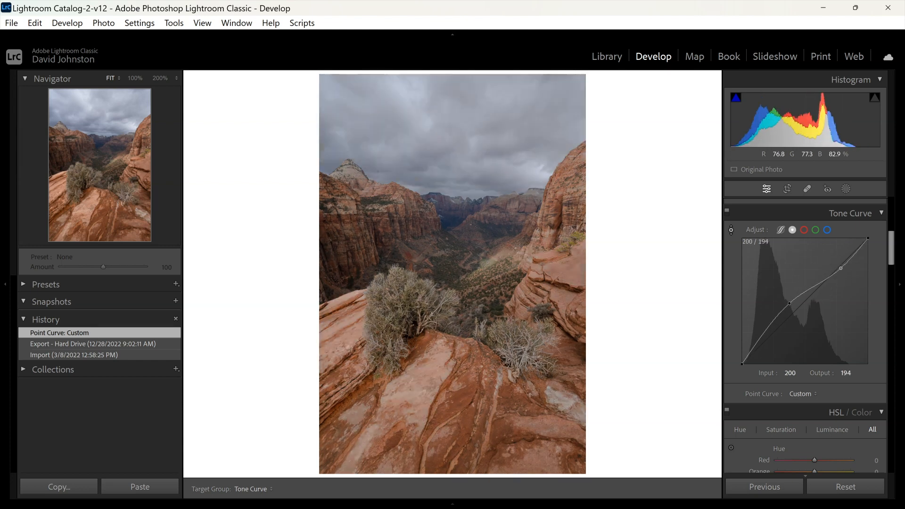
left_click_drag(841, 267, 841, 266)
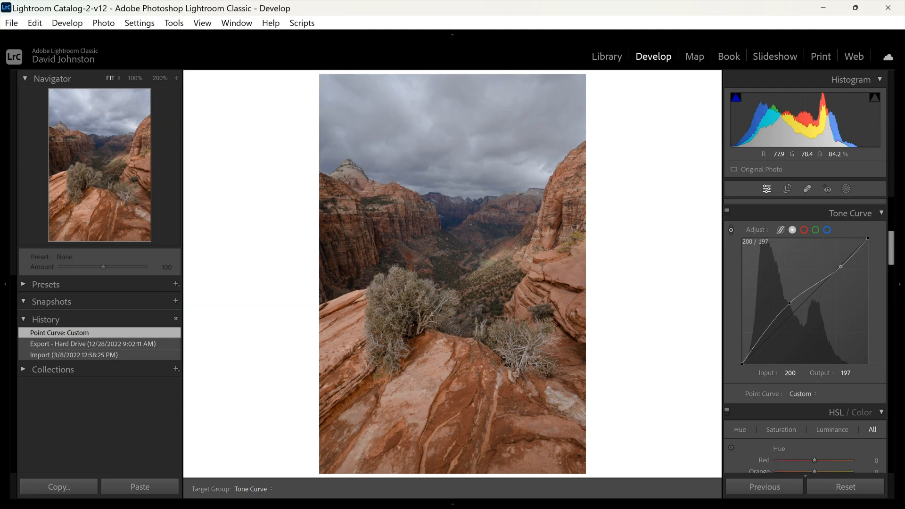
left_click_drag(841, 267, 841, 260)
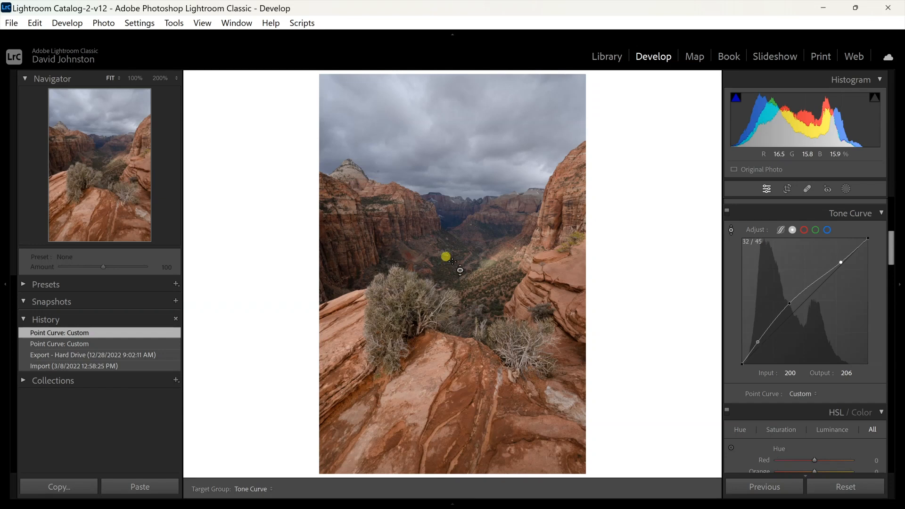
left_click_drag(446, 257, 439, 214)
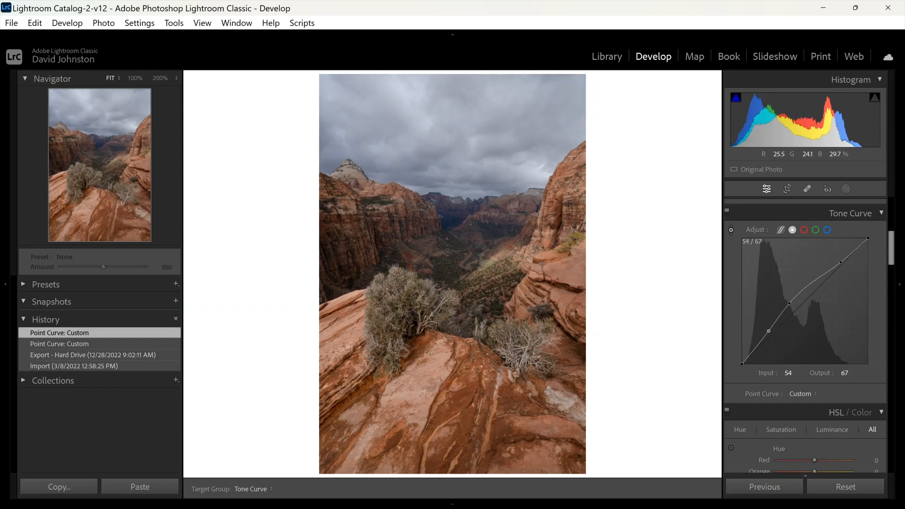
left_click_drag(799, 317, 799, 308)
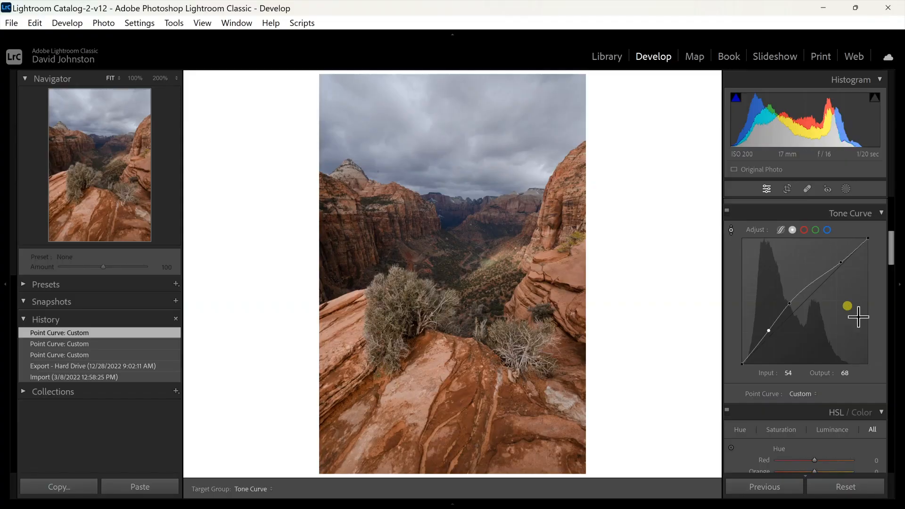
Step: Add a low tone-curve point and pull the deepest blacks down for more contrast
left_click_drag(846, 306, 751, 328)
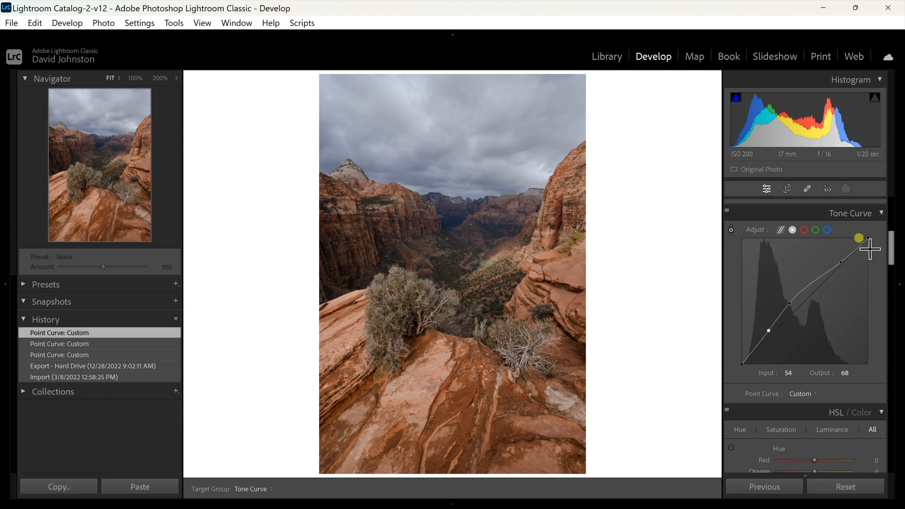
left_click_drag(858, 237, 835, 296)
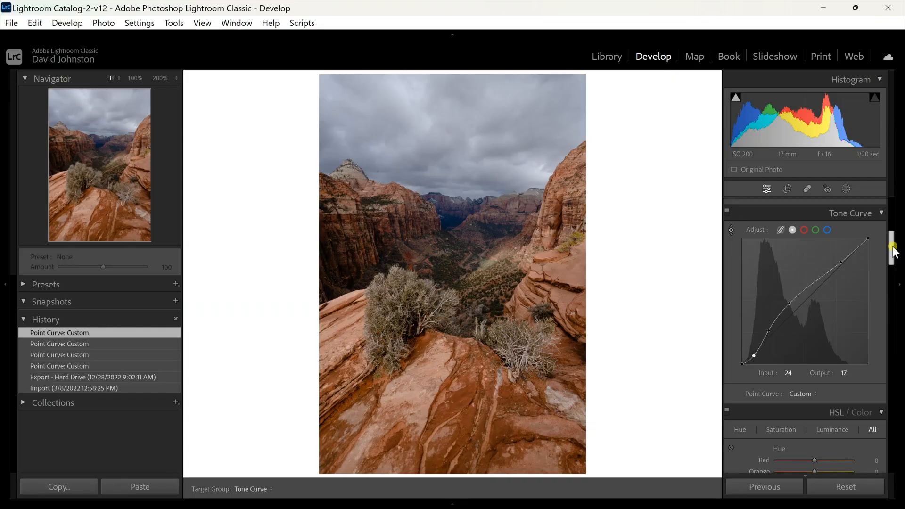
Step: Scroll the right panel down to the HSL Saturation controls
scroll("down", 3)
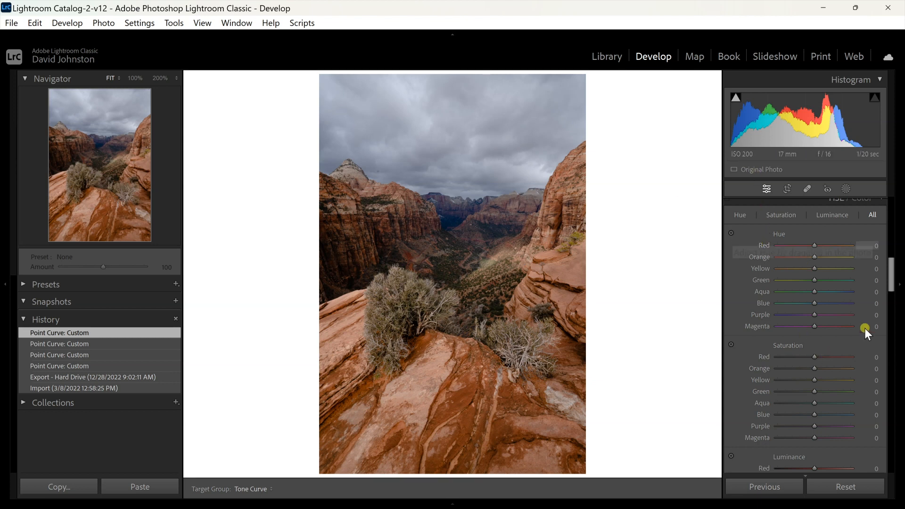
scroll("down", 3)
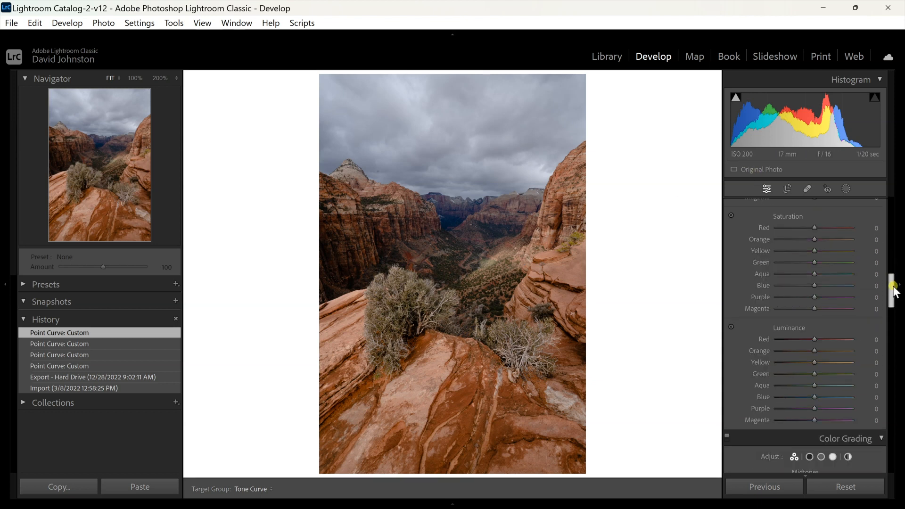
mouse_move(776, 239)
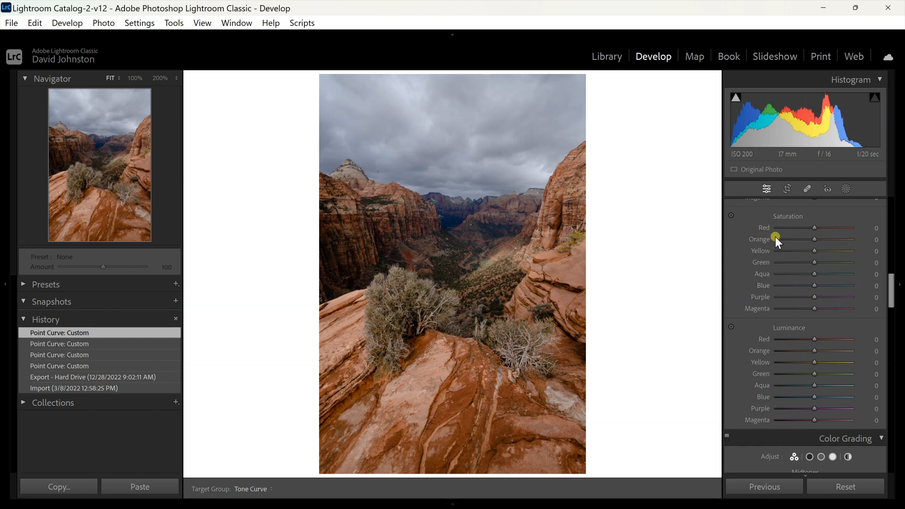
mouse_move(732, 218)
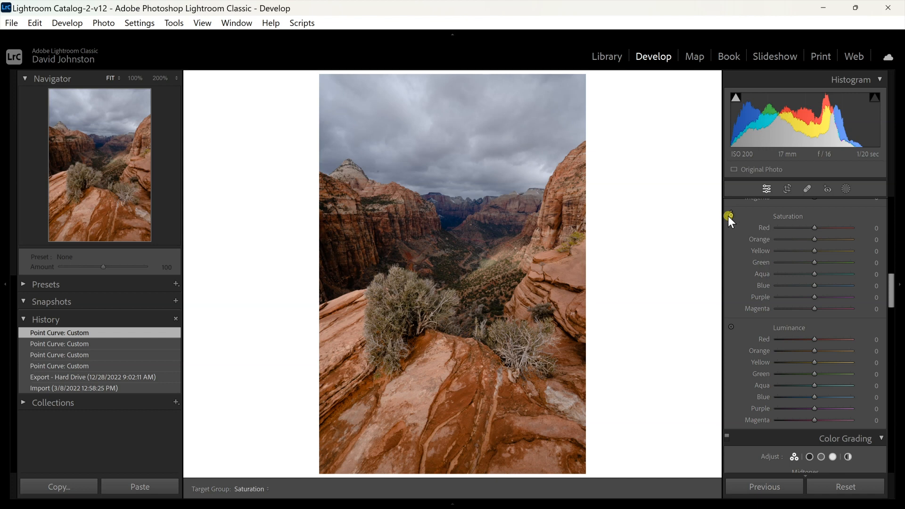
mouse_move(730, 217)
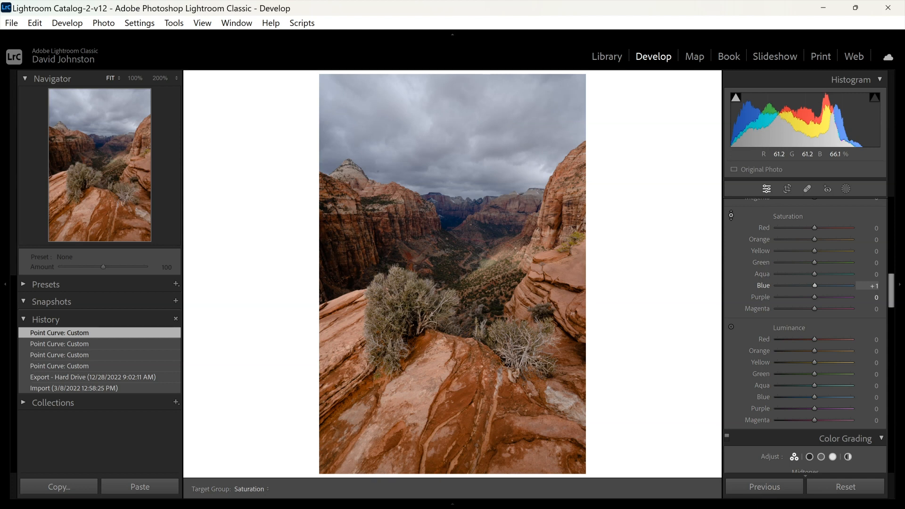
Step: Saturate rocks and sky: orange +54, yellow +11, red and green +6, blue +35, purple −11
left_click_drag(814, 285, 841, 285)
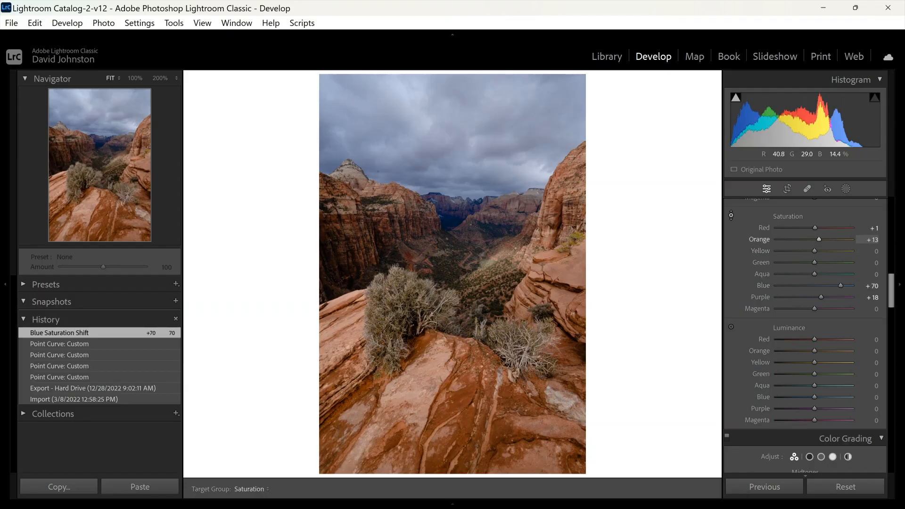
left_click_drag(819, 239, 830, 238)
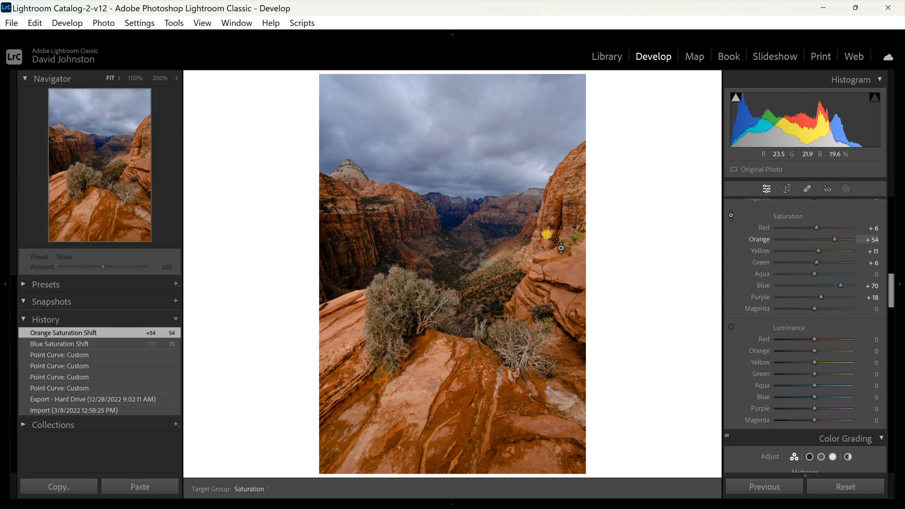
left_click_drag(552, 241, 451, 211)
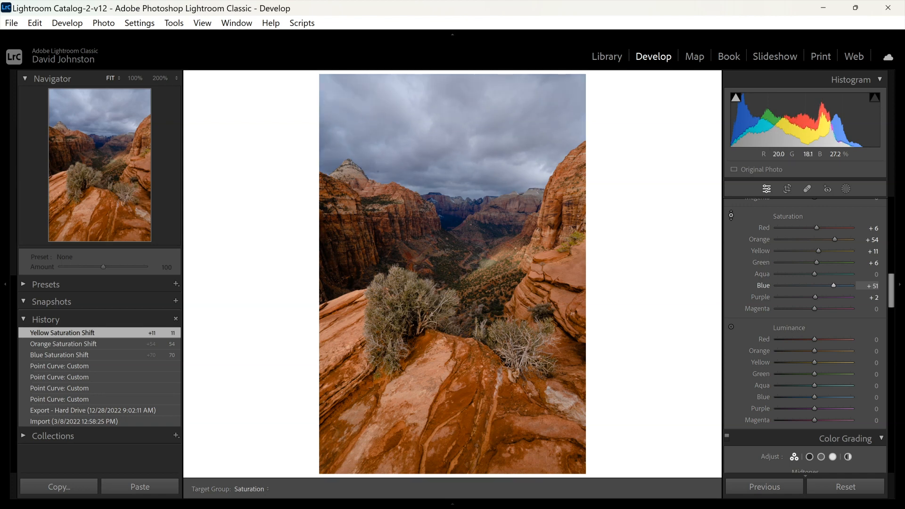
left_click_drag(833, 285, 827, 285)
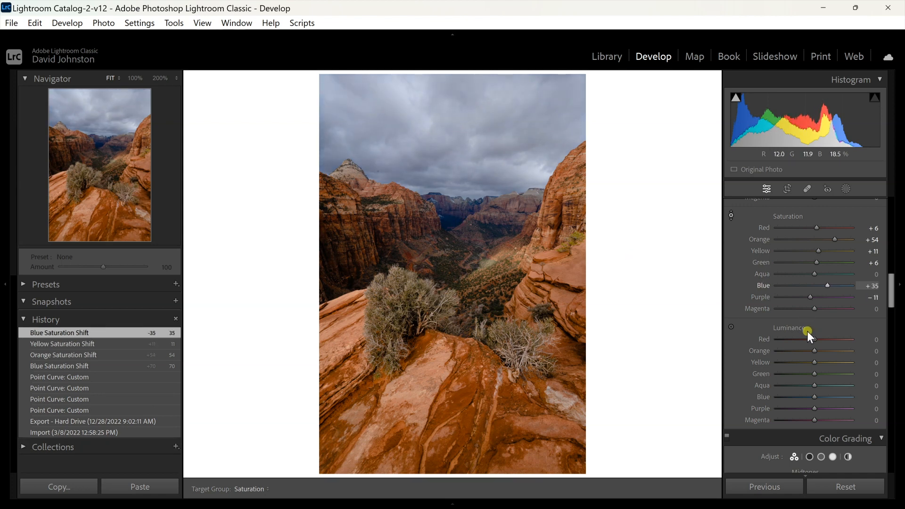
mouse_move(730, 327)
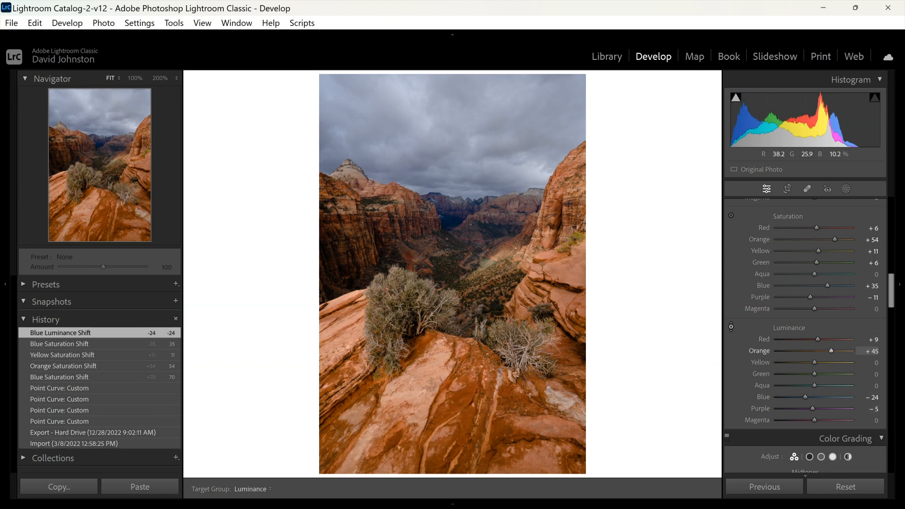
Step: Brighten the rocks with Luminance: orange +53, red +9, blue −24, purple −5
left_click_drag(832, 351, 835, 350)
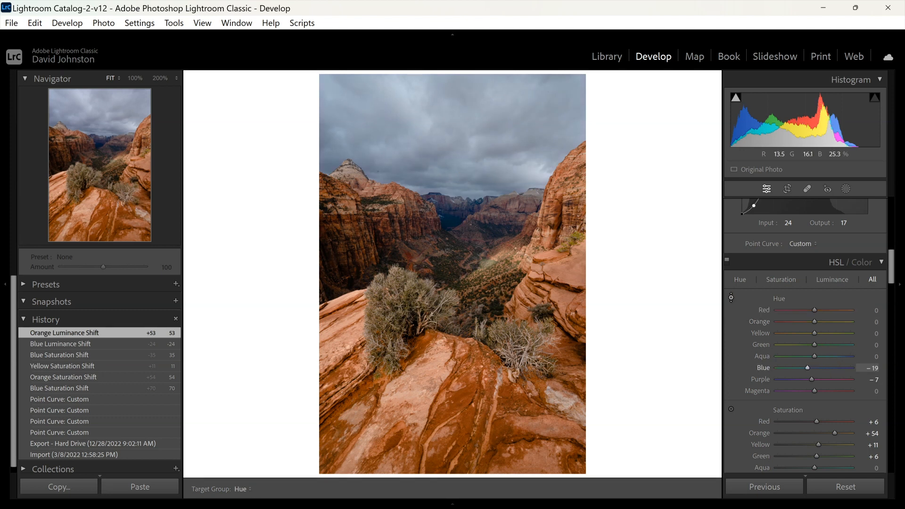
Step: Shift the sky's blue hue by −2 with the Hue targeted tool
left_click_drag(807, 368, 819, 368)
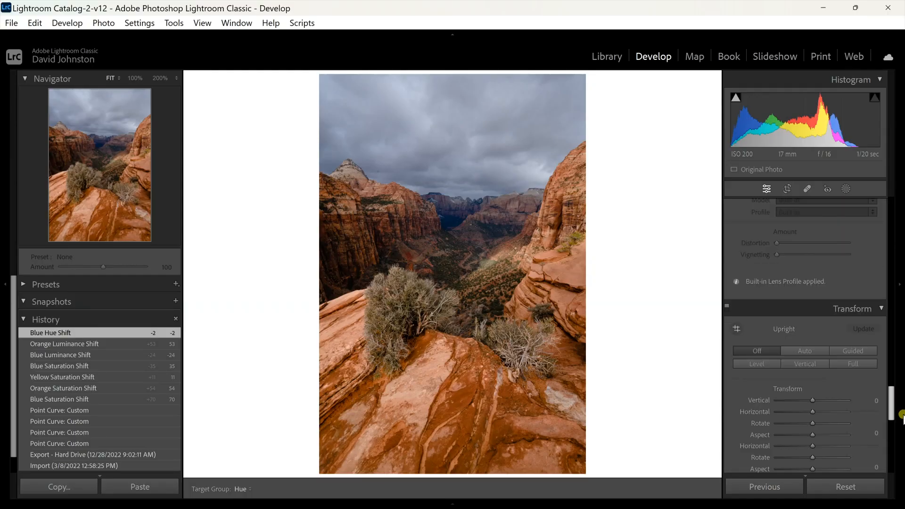
Step: Set Calibration Blue Primary Saturation to +41
scroll("down", 3)
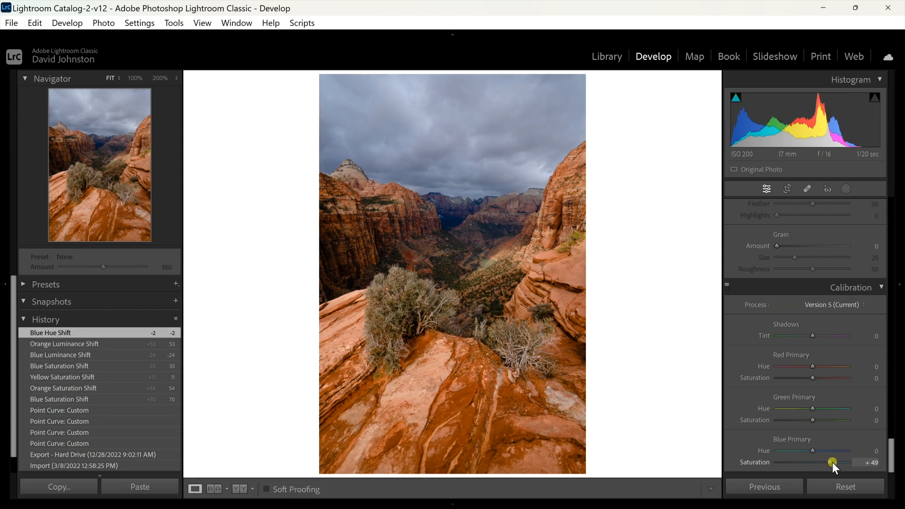
left_click_drag(833, 462, 830, 462)
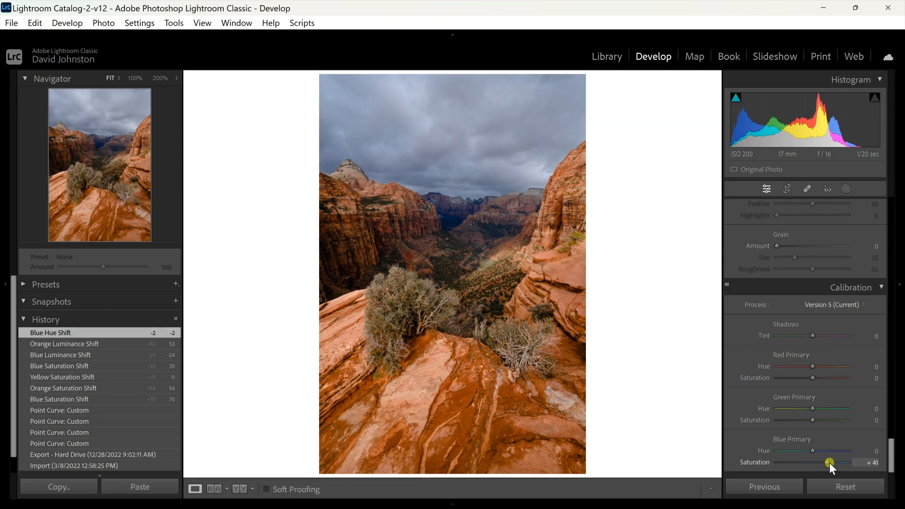
left_click_drag(809, 462, 828, 462)
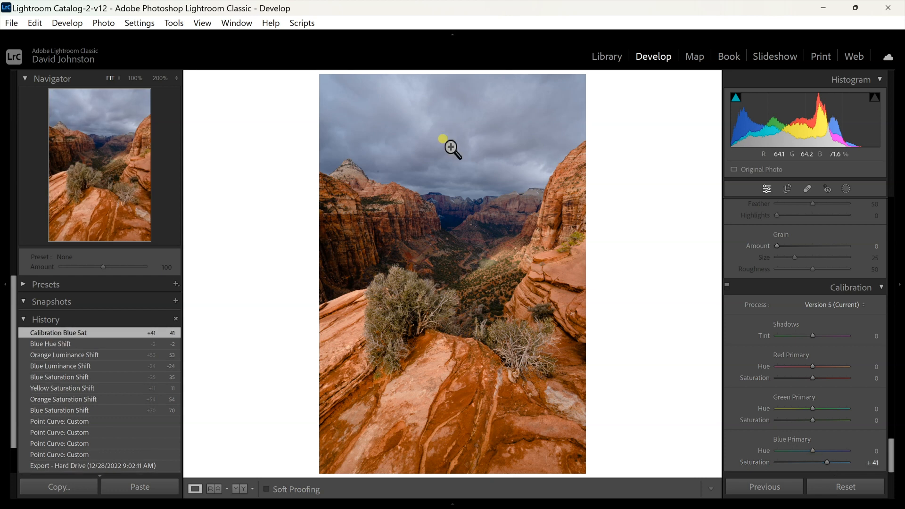
mouse_move(488, 385)
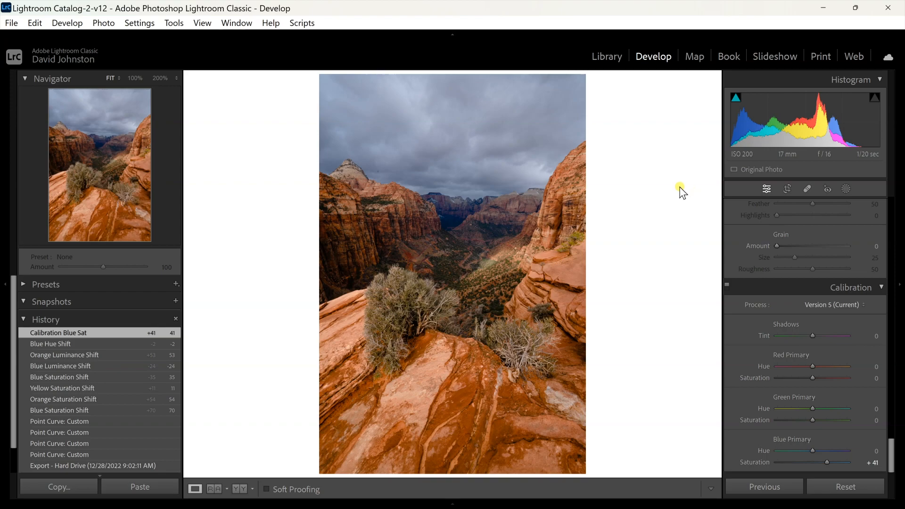
Step: Return to the Tone Curve panel and reactivate on-photo curve adjustment
scroll("down", 3)
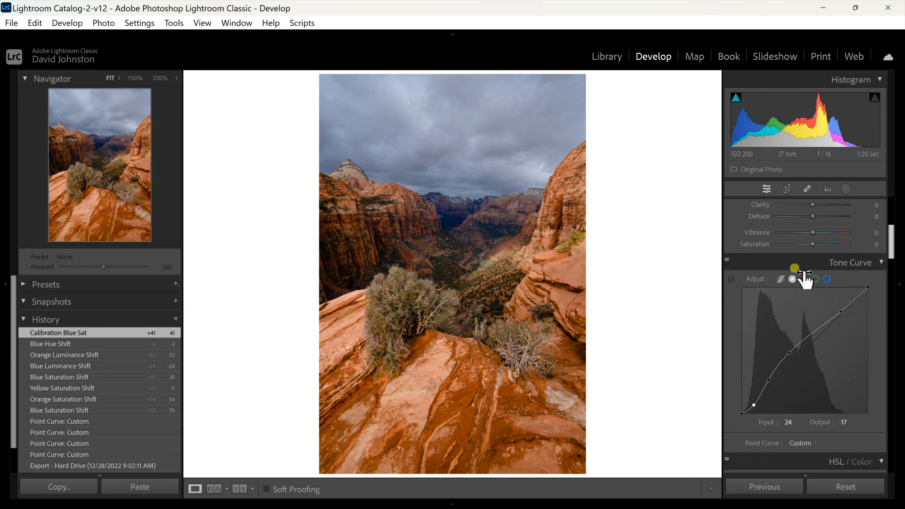
mouse_move(731, 281)
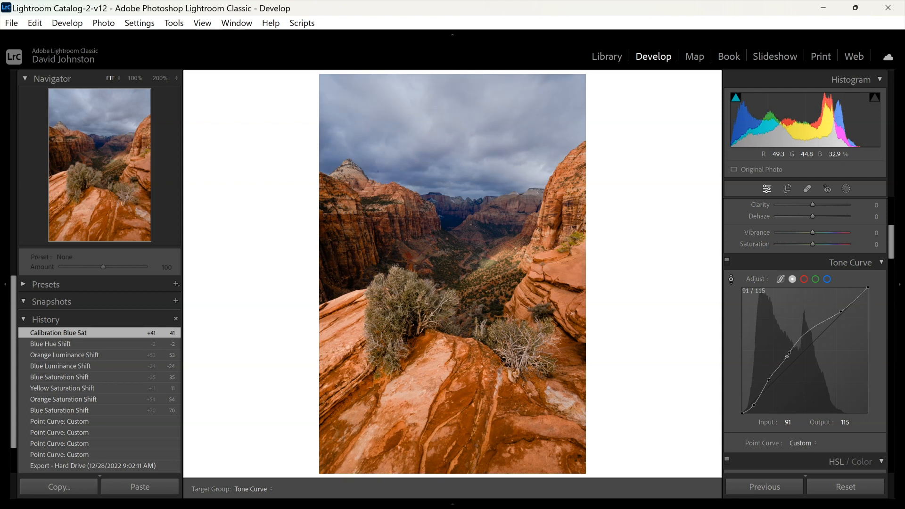
left_click(395, 301)
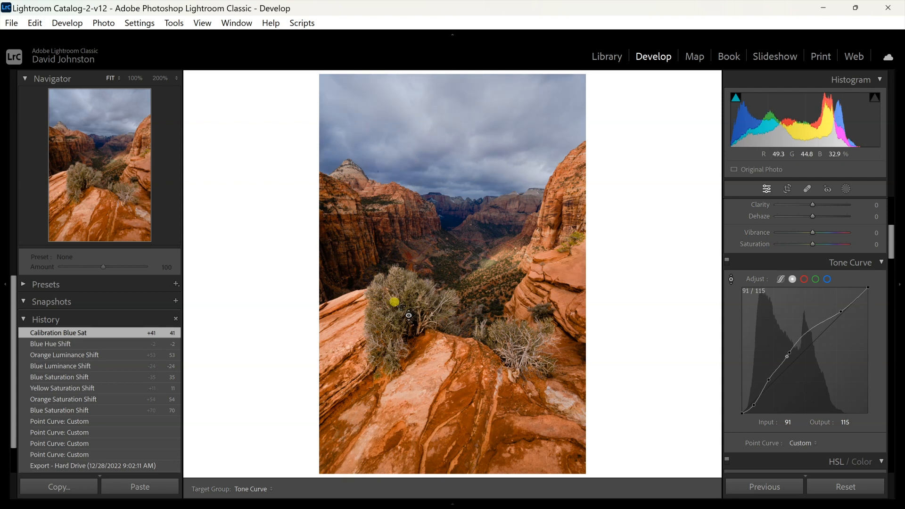